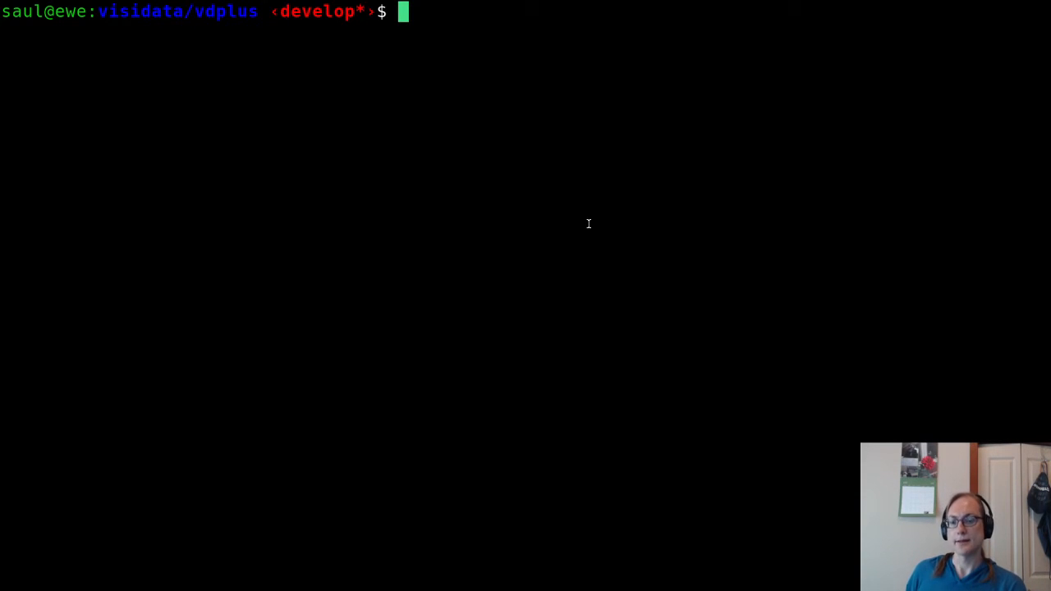
View the VisiData config file in vim and close it unchanged.
text(vim ~/.)
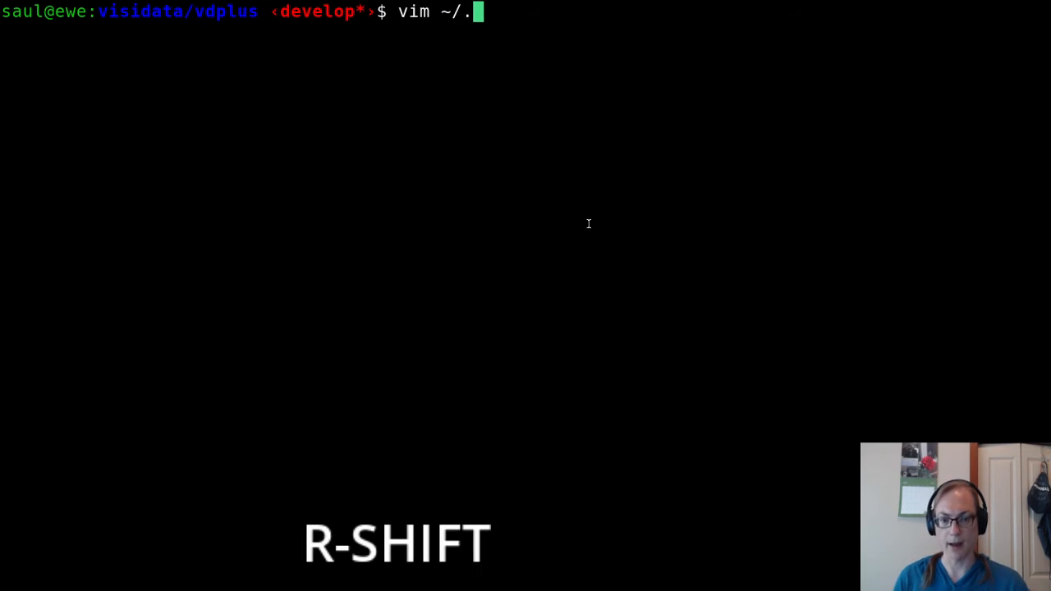
key(Tab)
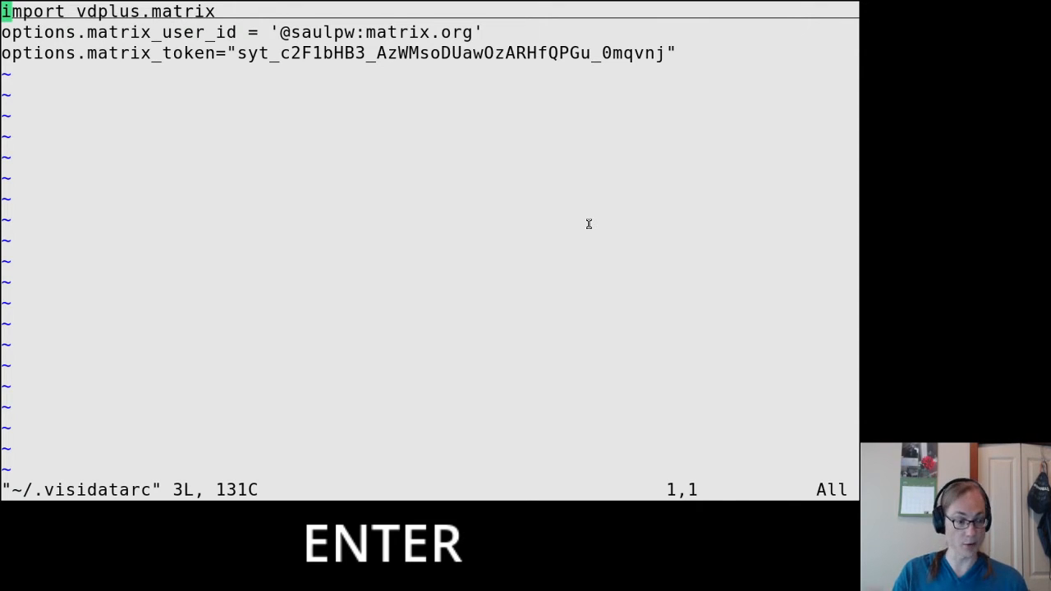
key(shift)
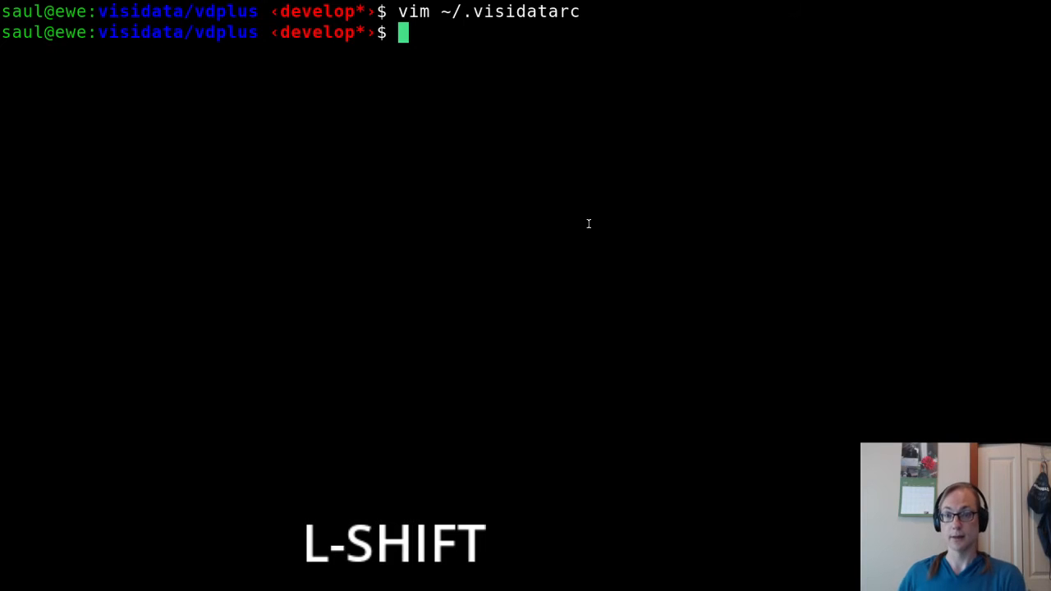
text(vd matrix+https://matrix.org)
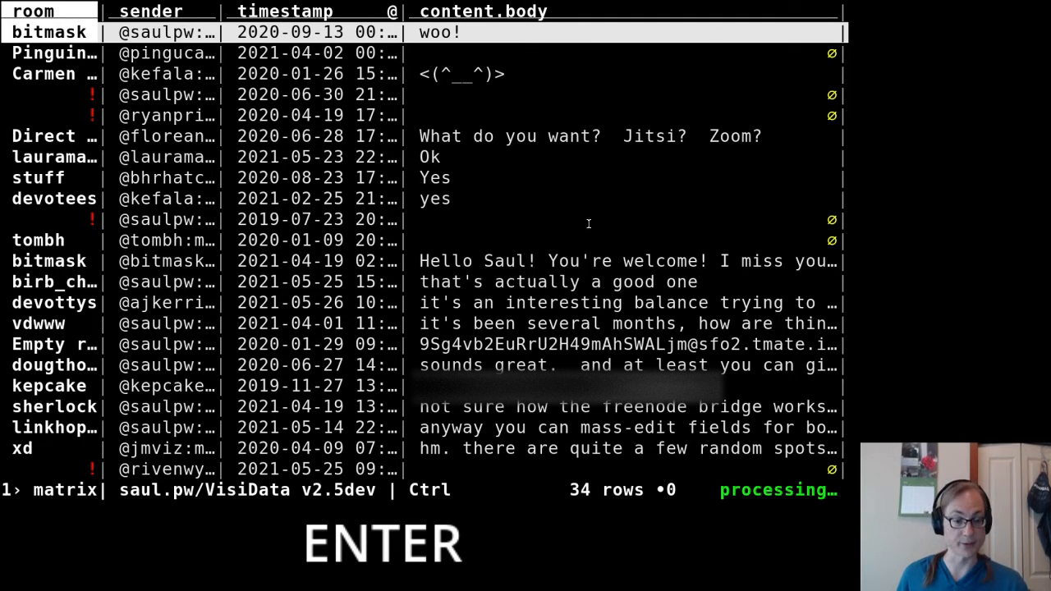
key(Down)
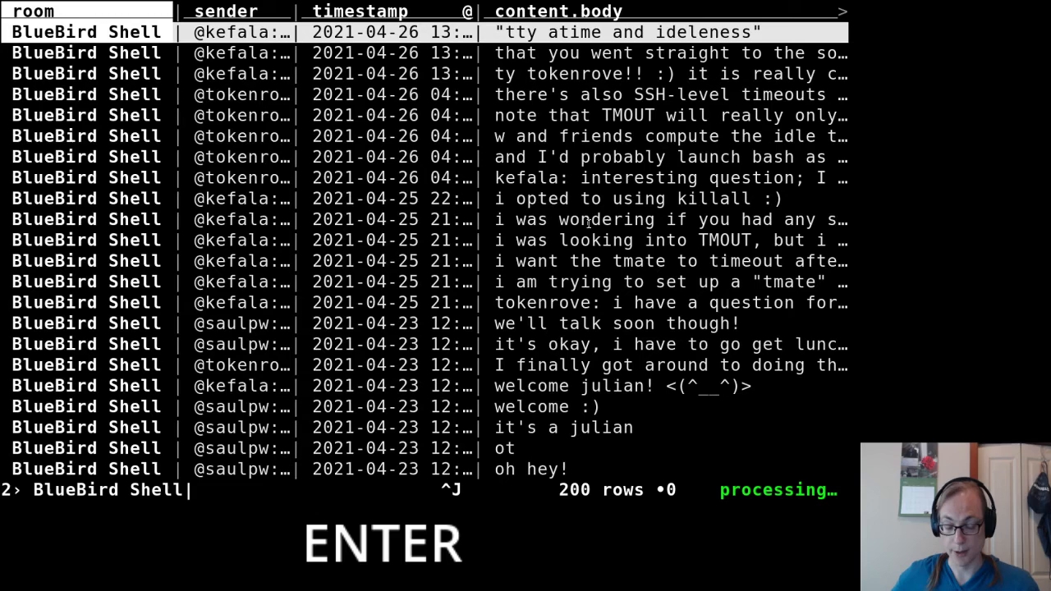
Page back through BlueBird Shell's older history, then return to the rooms sheet.
key(Enter)
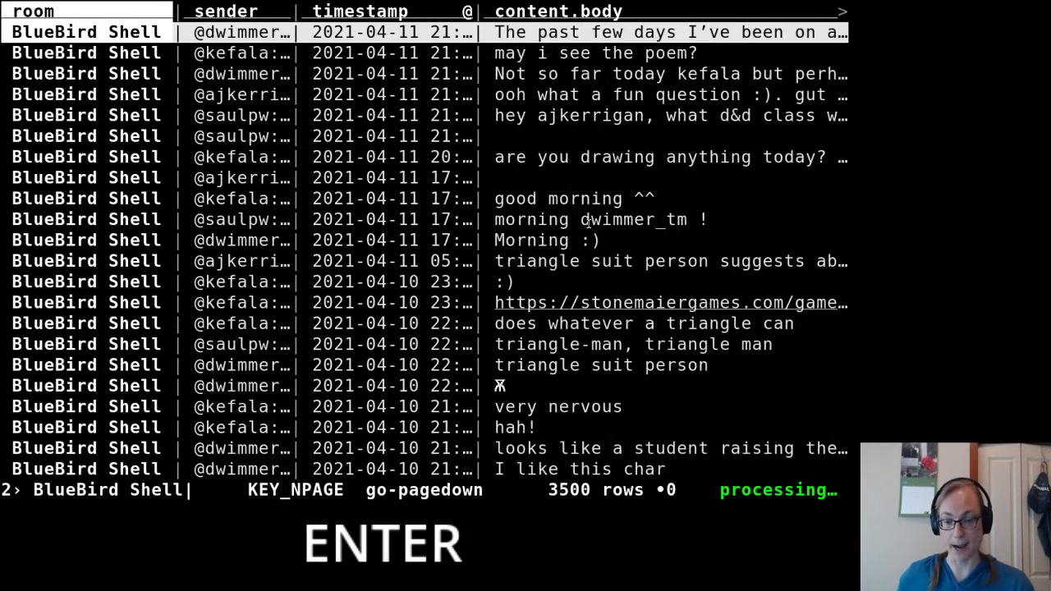
key(h)
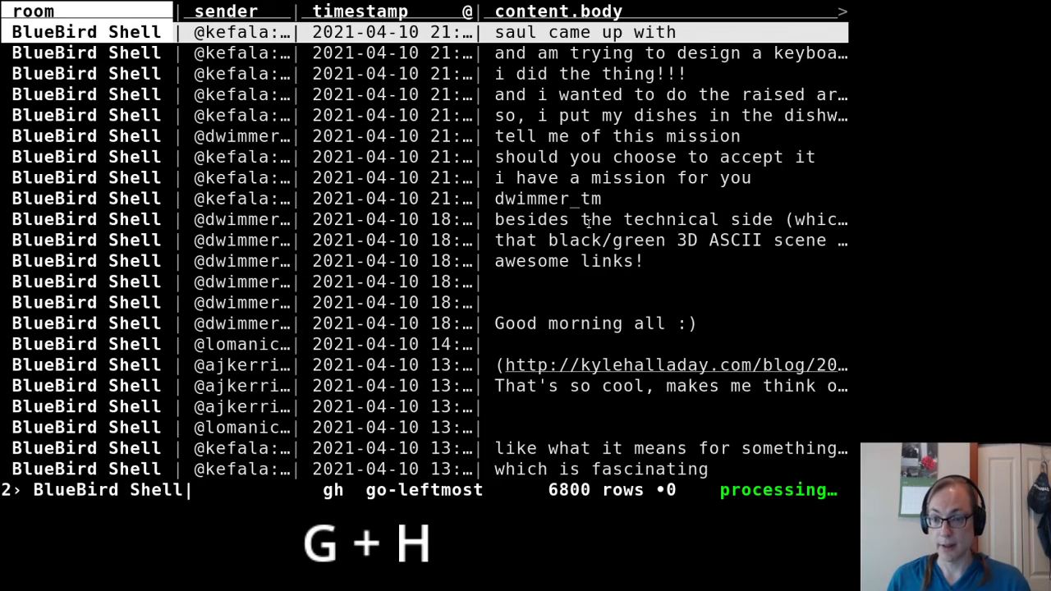
key(j)
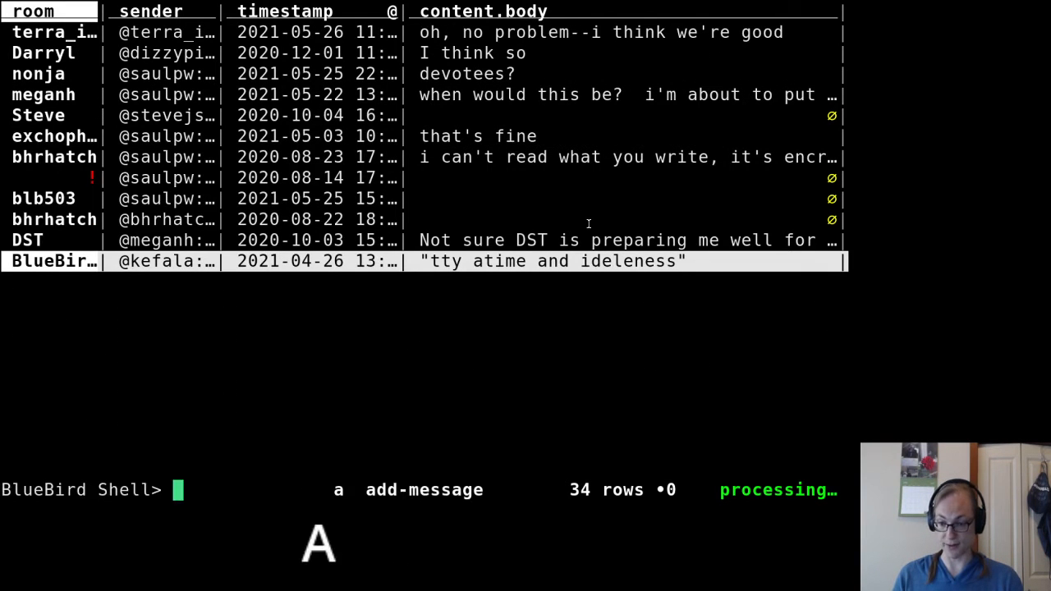
Send the message 'yo!' to BlueBird Shell and reload the rooms sheet with Ctrl+R.
text(yo!")
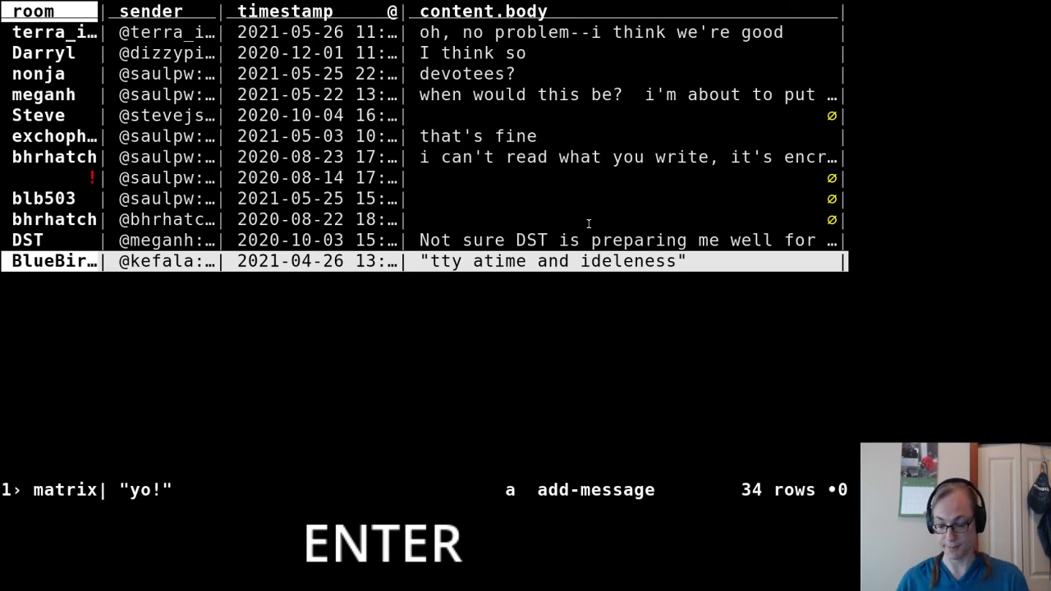
key(ctrl+r)
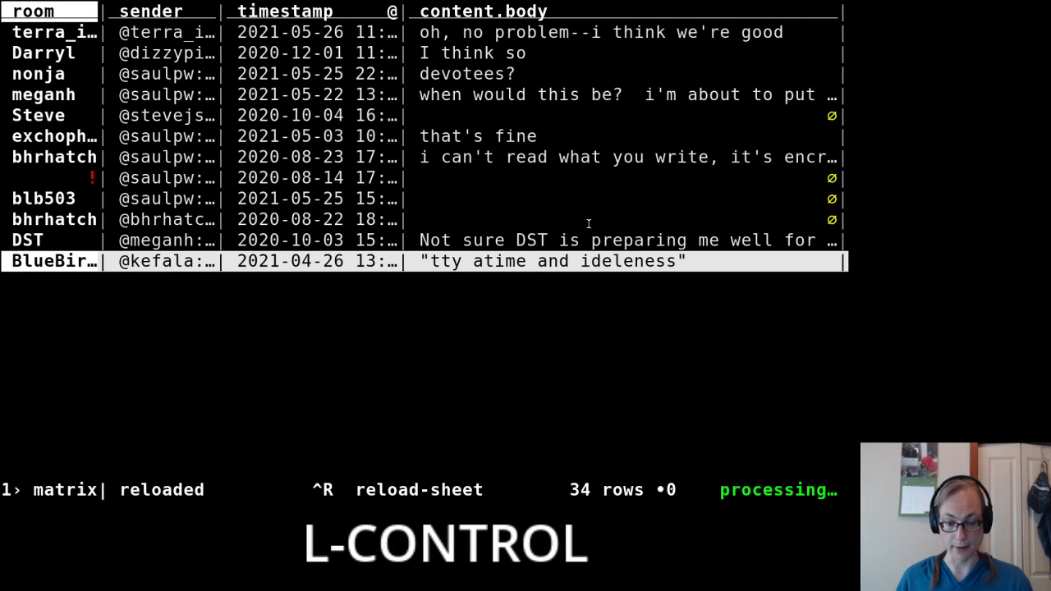